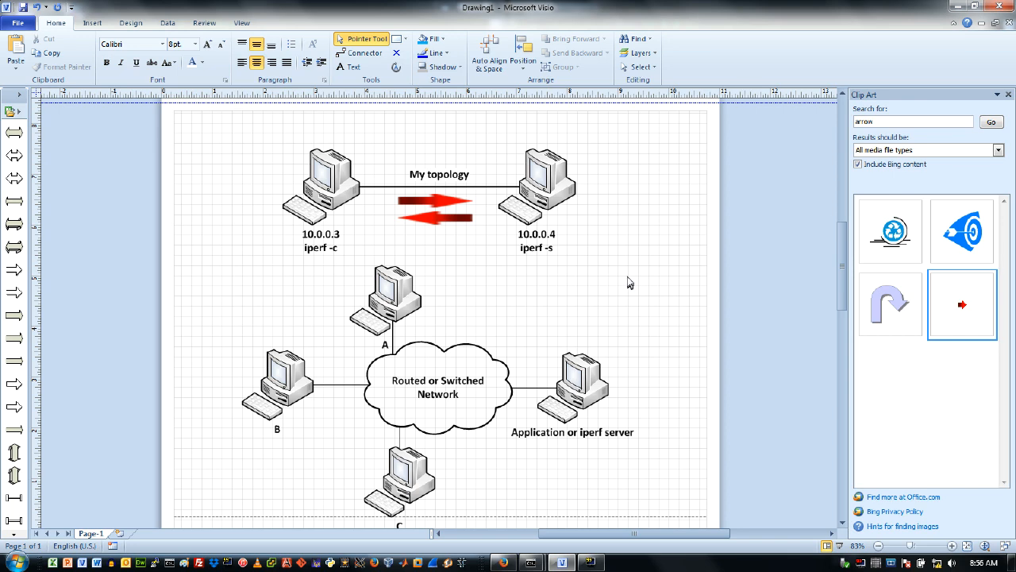
Select the iperf server computer and its 10.0.0.4 'iperf -s' label in the topology diagram.
scroll(down, 3)
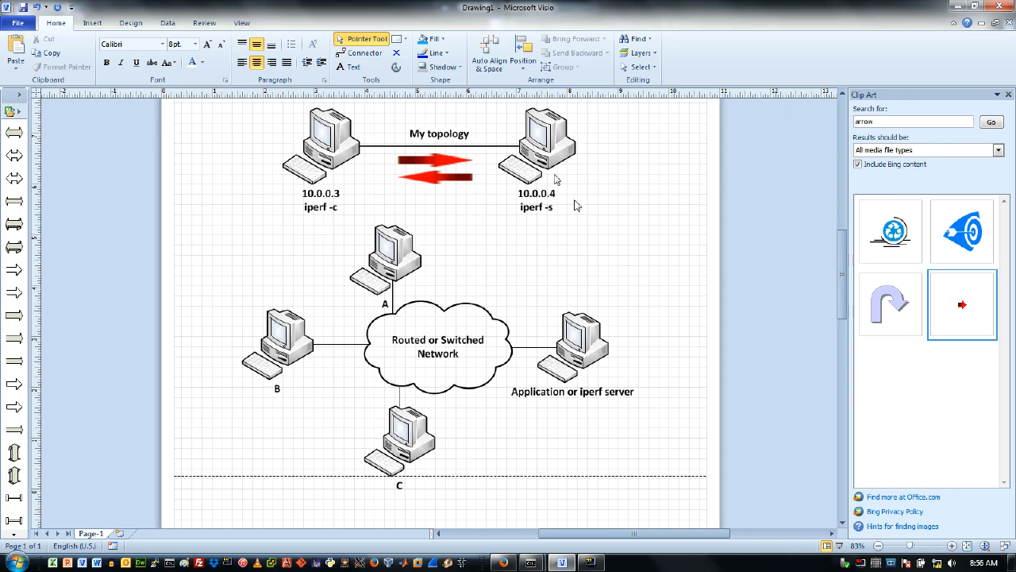
mouse_move(314, 199)
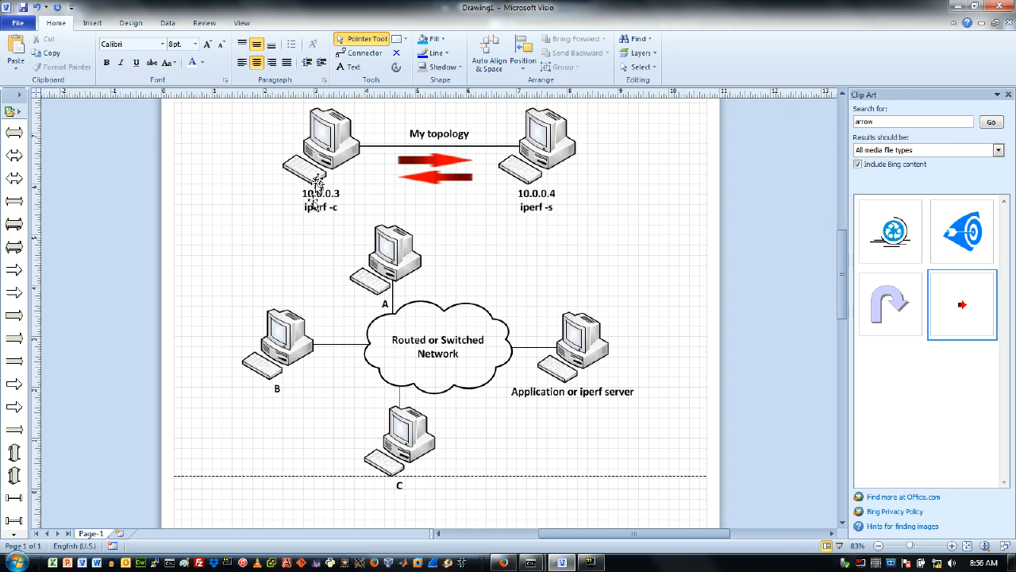
mouse_move(459, 231)
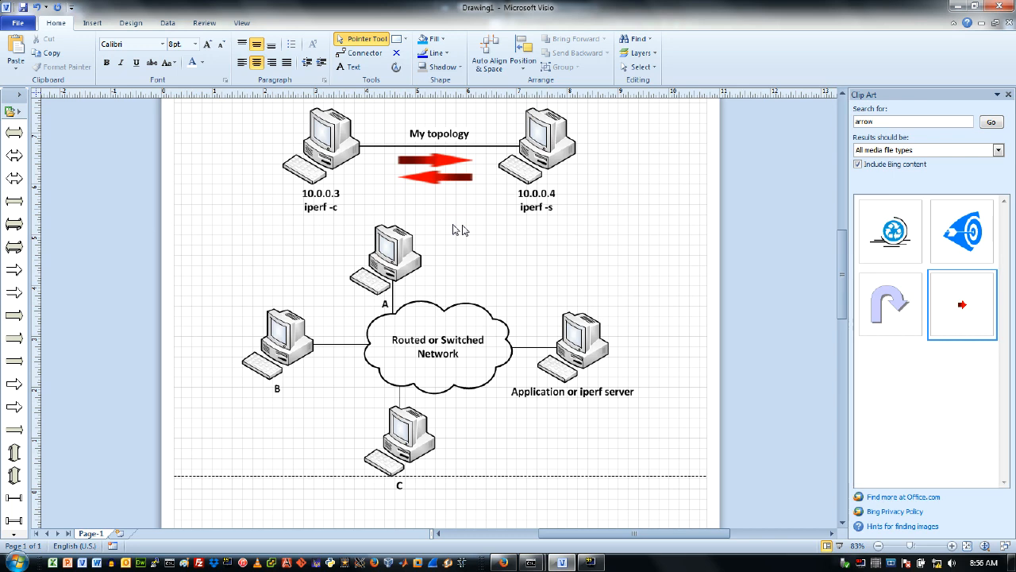
mouse_move(584, 245)
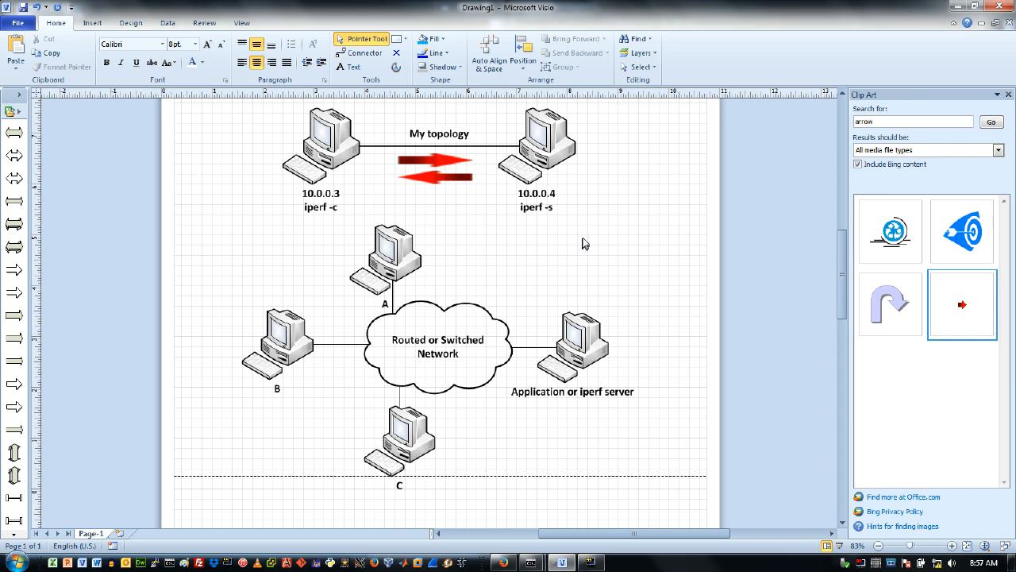
mouse_move(596, 215)
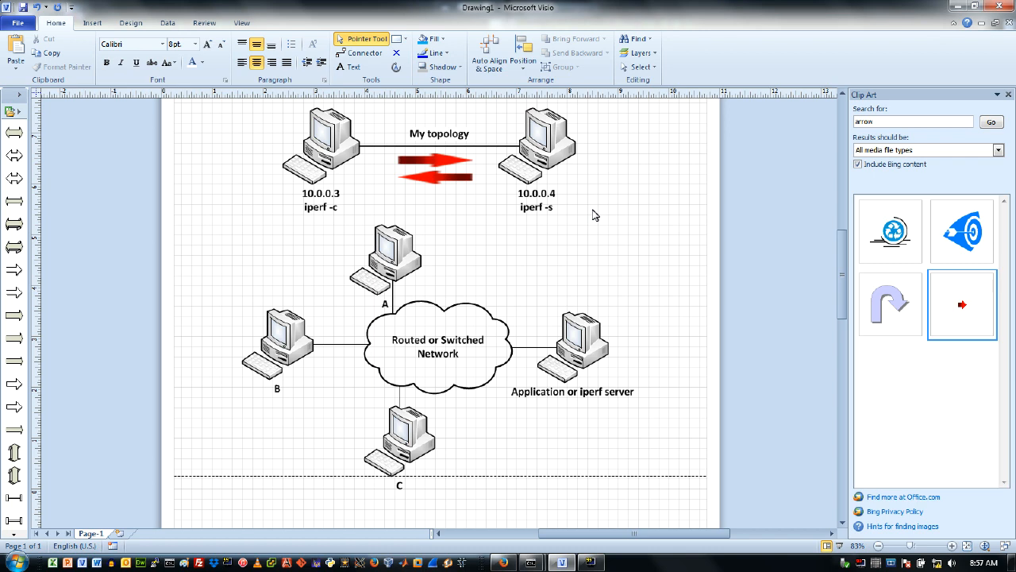
click(536, 143)
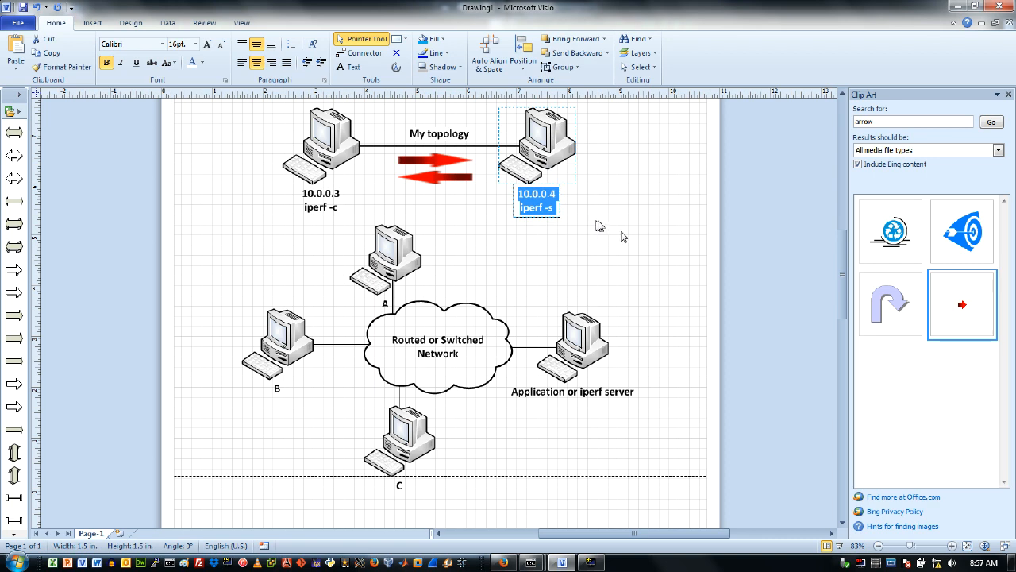
click(321, 143)
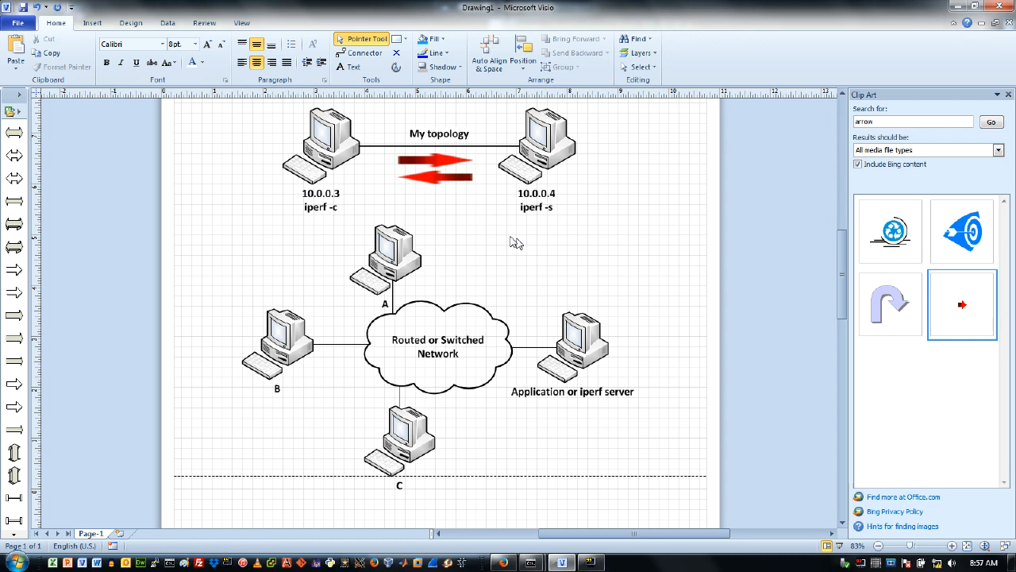
mouse_move(506, 238)
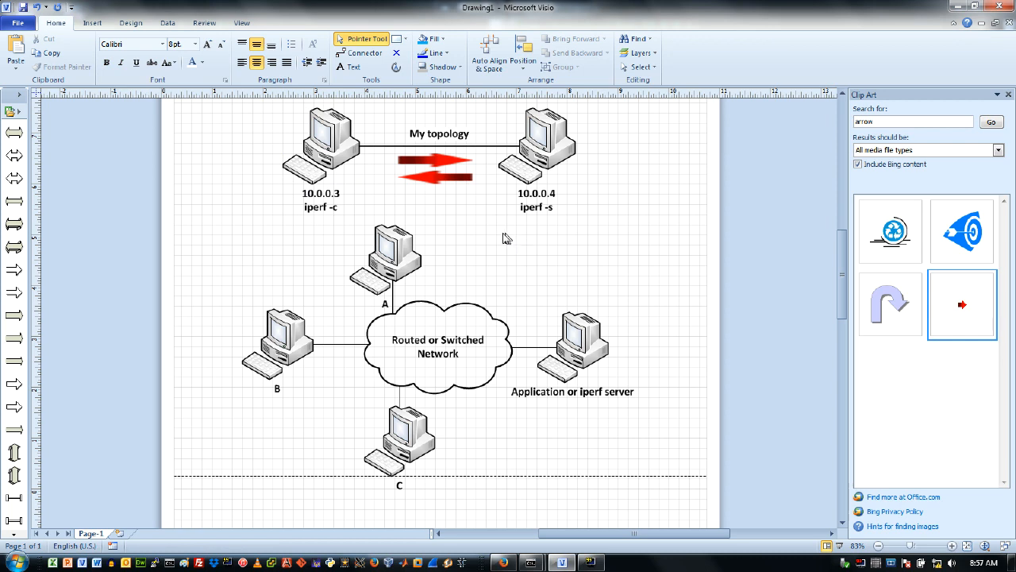
click(435, 164)
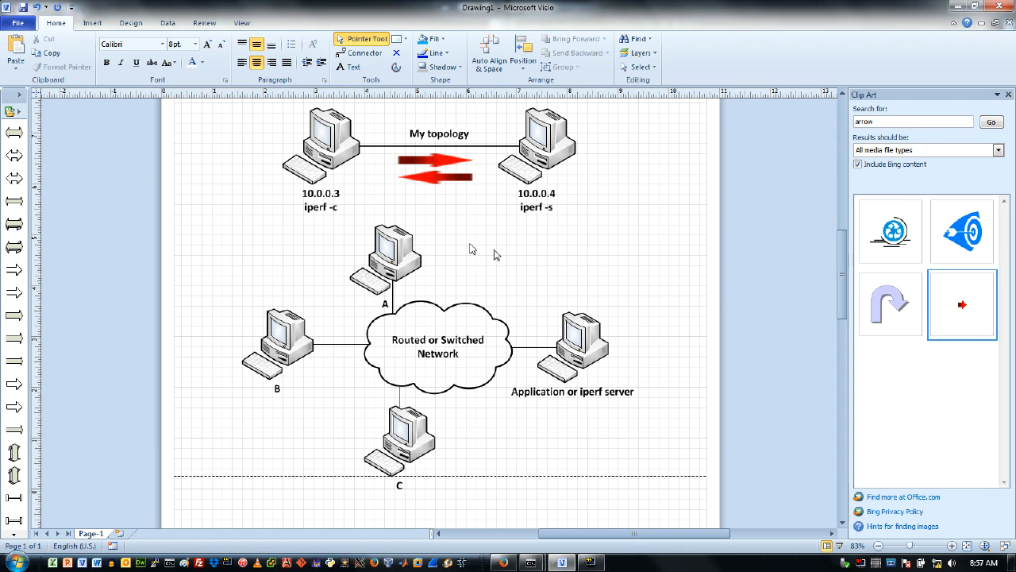
mouse_move(638, 280)
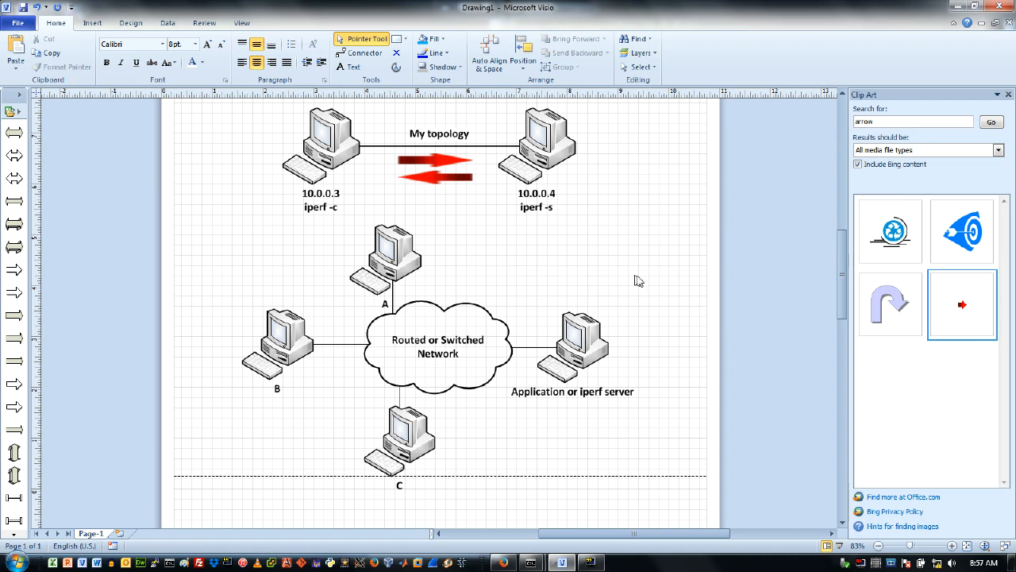
mouse_move(640, 295)
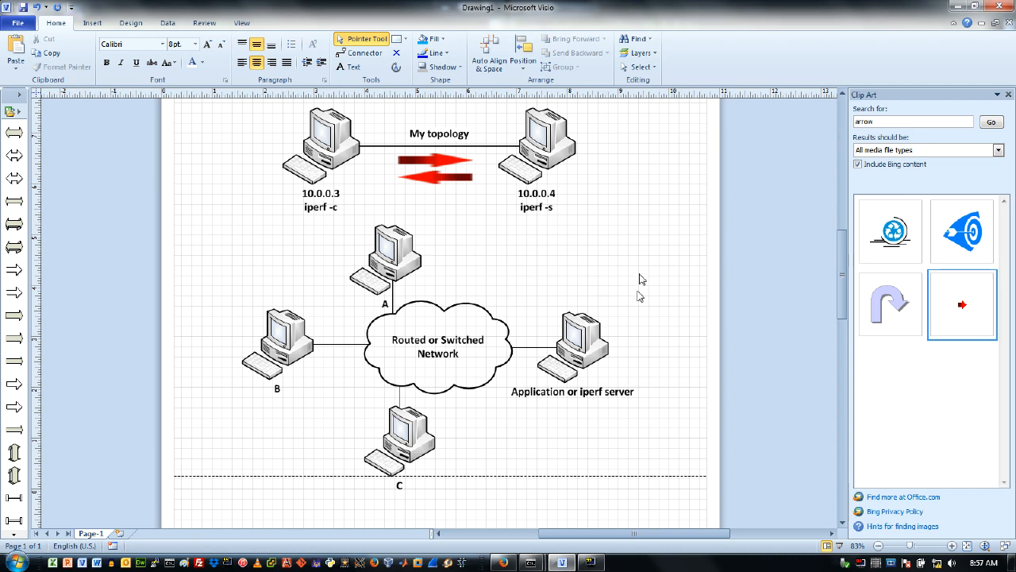
click(573, 346)
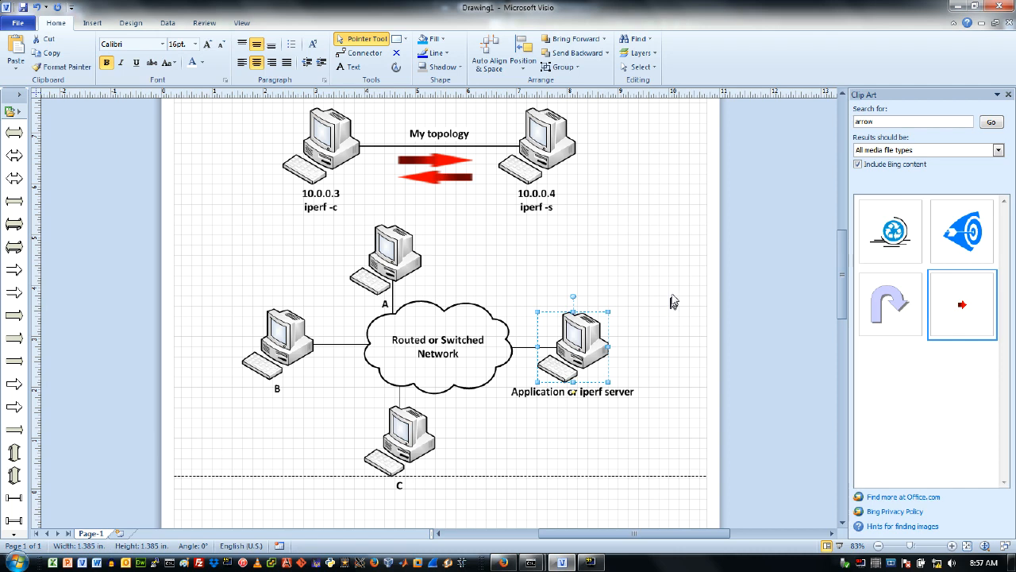
mouse_move(476, 263)
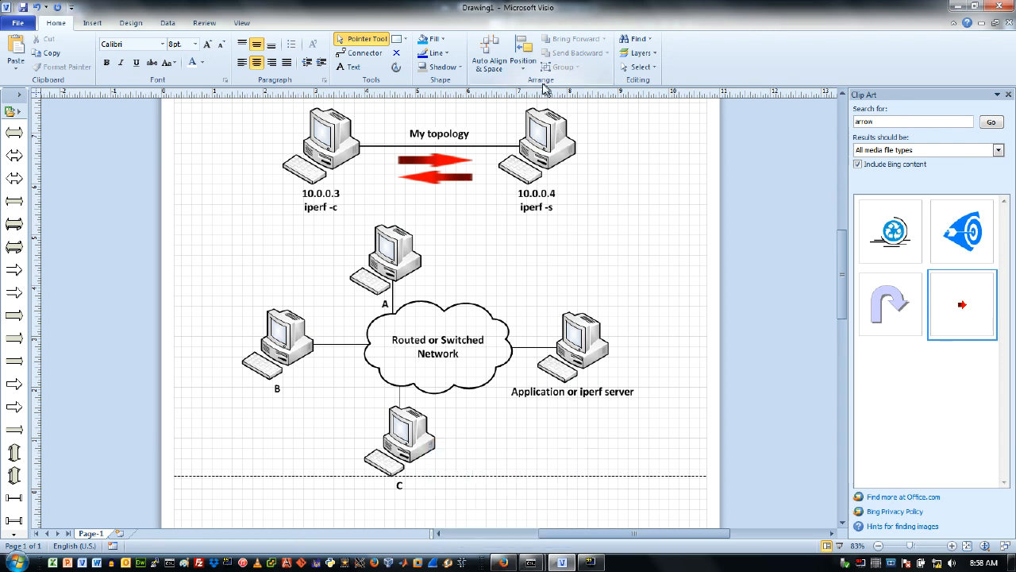
click(536, 143)
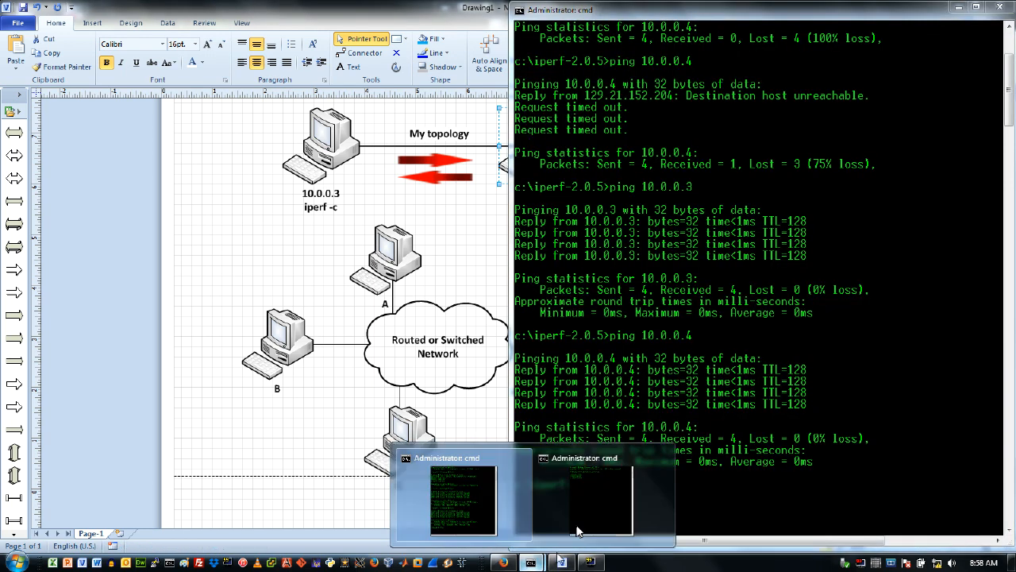
Ping 10.0.0.4 again from the right window and run ipconfig to show local address 10.0.0.3.
click(464, 498)
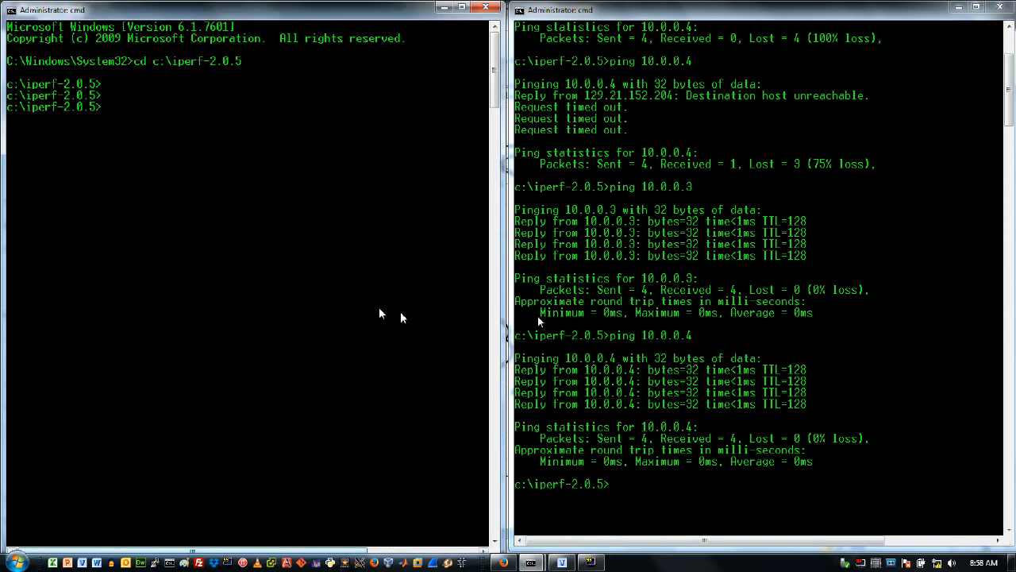
text(ping 10.0.0.4)
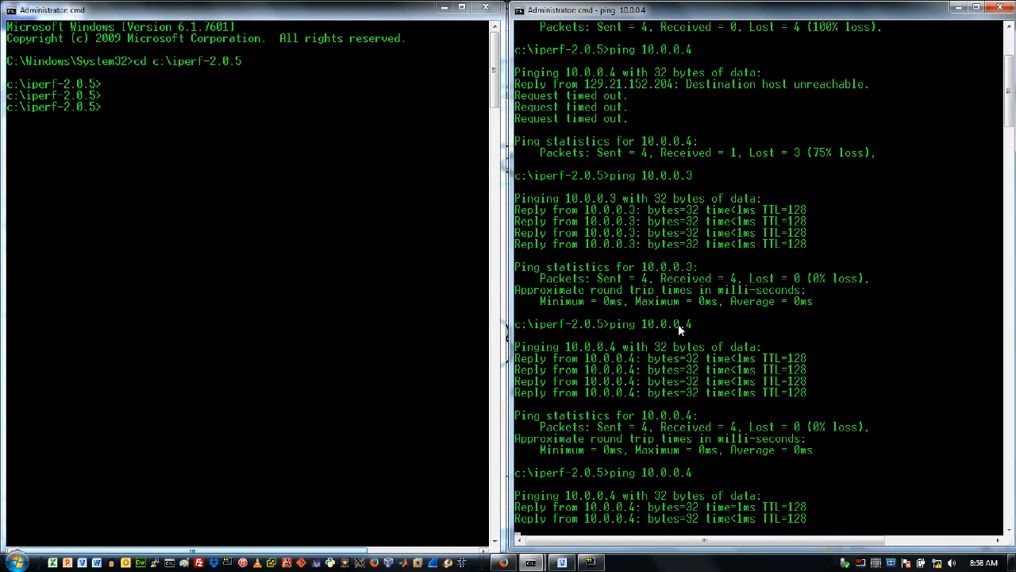
scroll(down, 3)
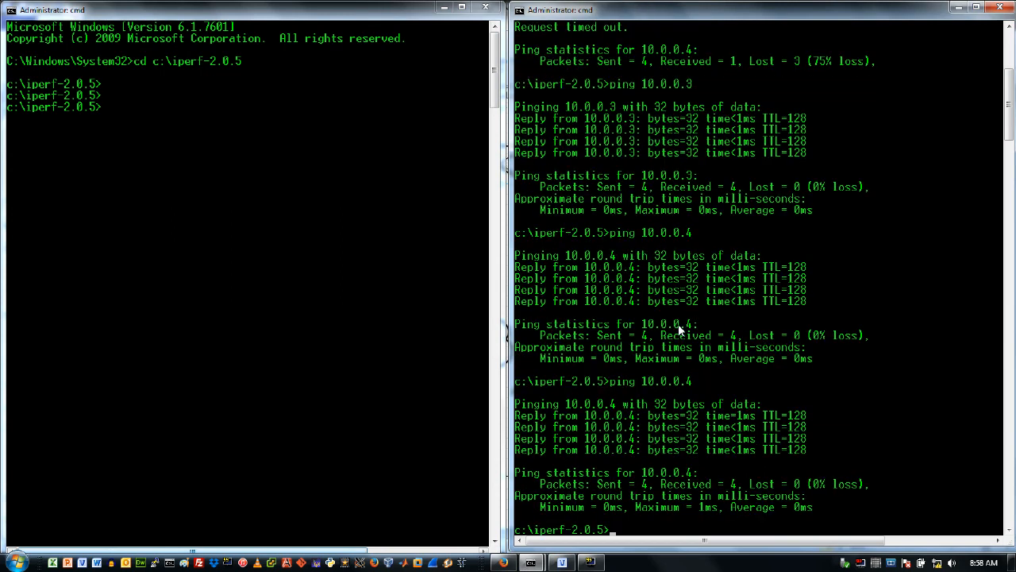
text(ipcinfig)
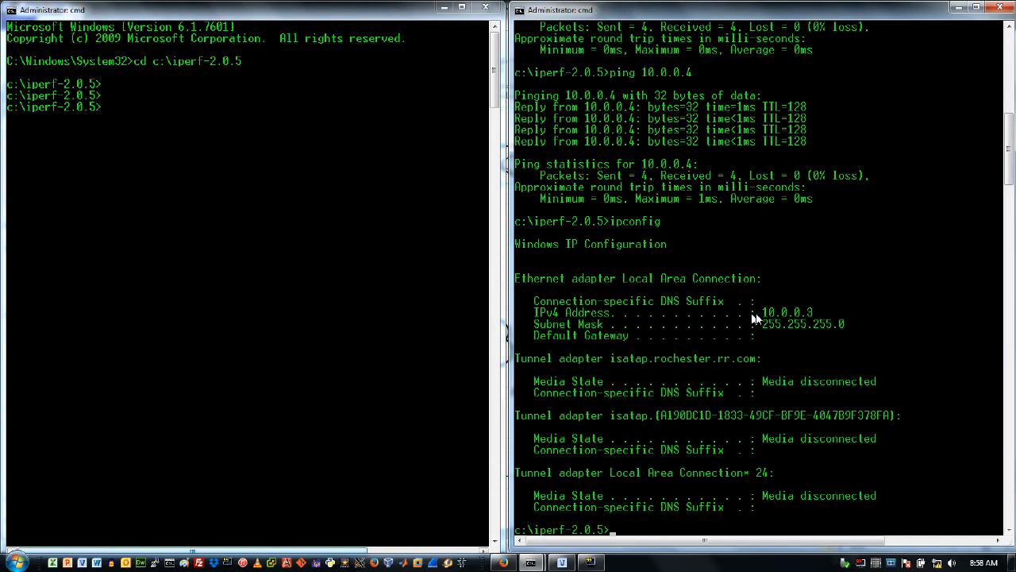
mouse_move(341, 256)
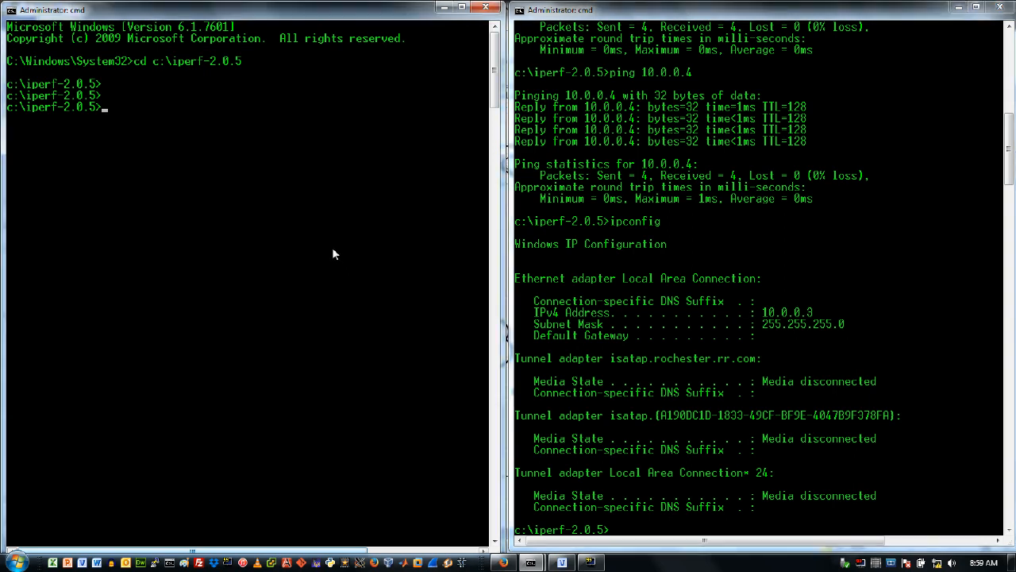
Run the default TCP iperf client test with 'iperf -c 10.0.0.4'.
text(iperf -s)
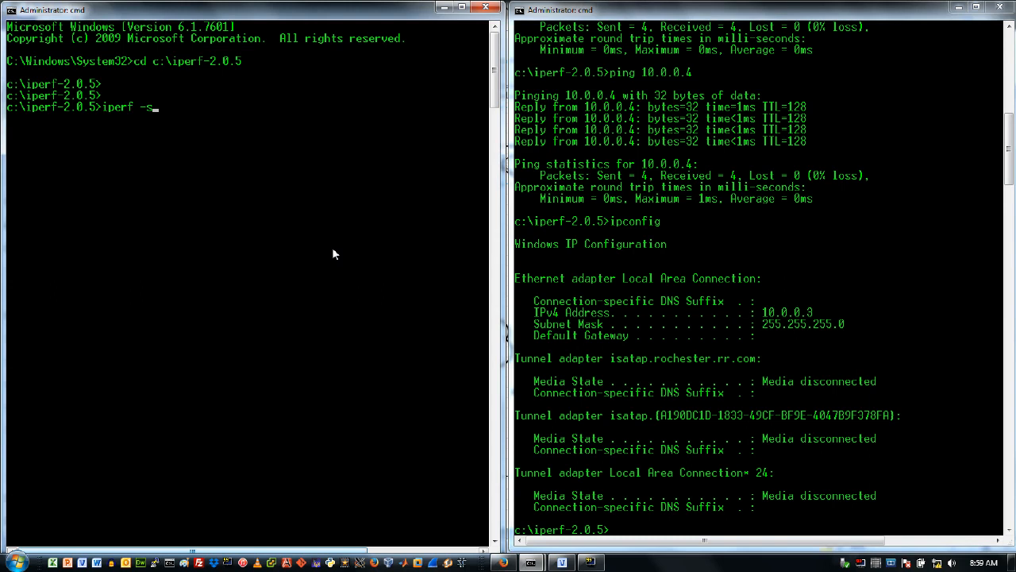
key(backspace)
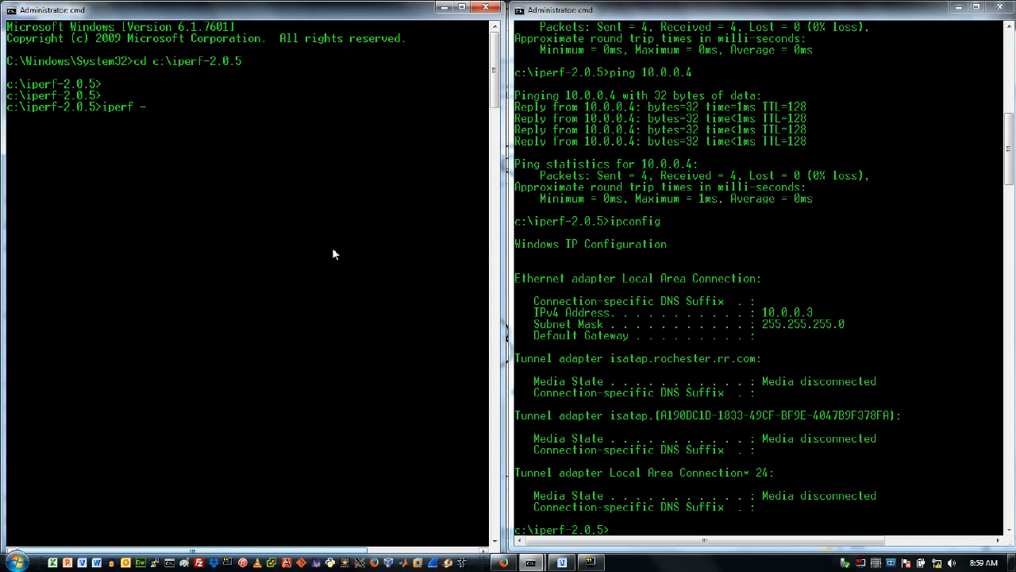
text(c)
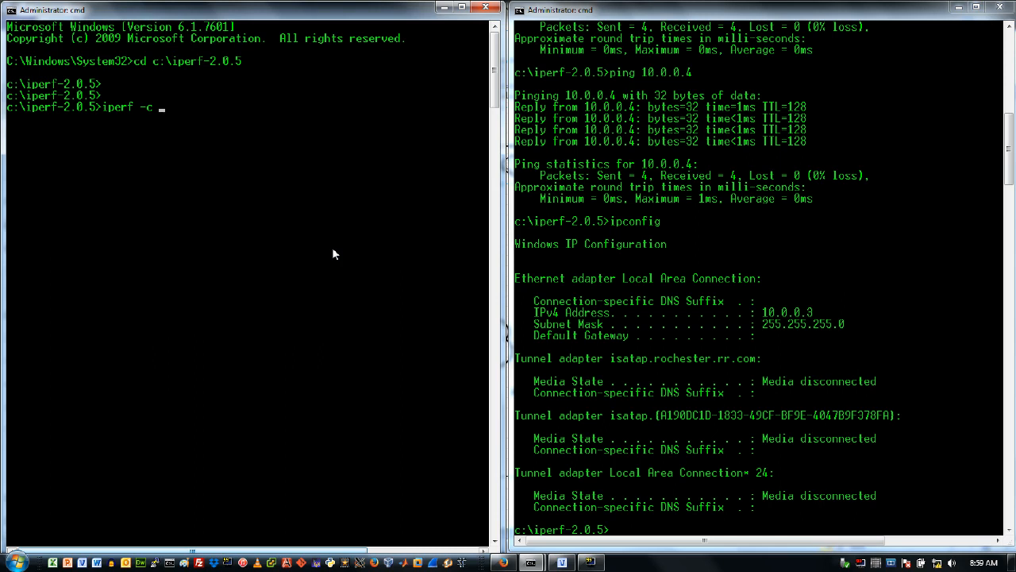
text(10.)
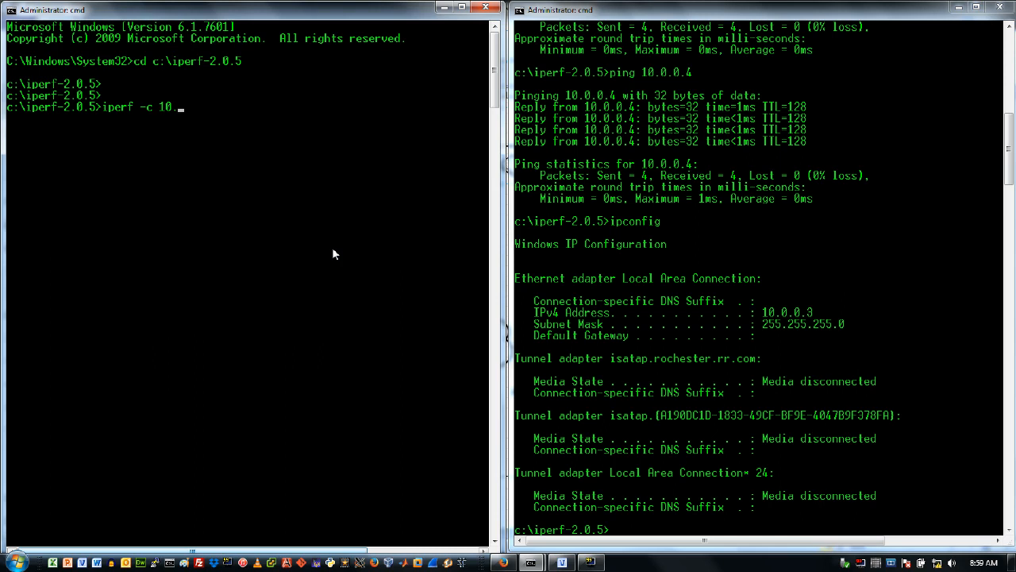
text(0.0.4)
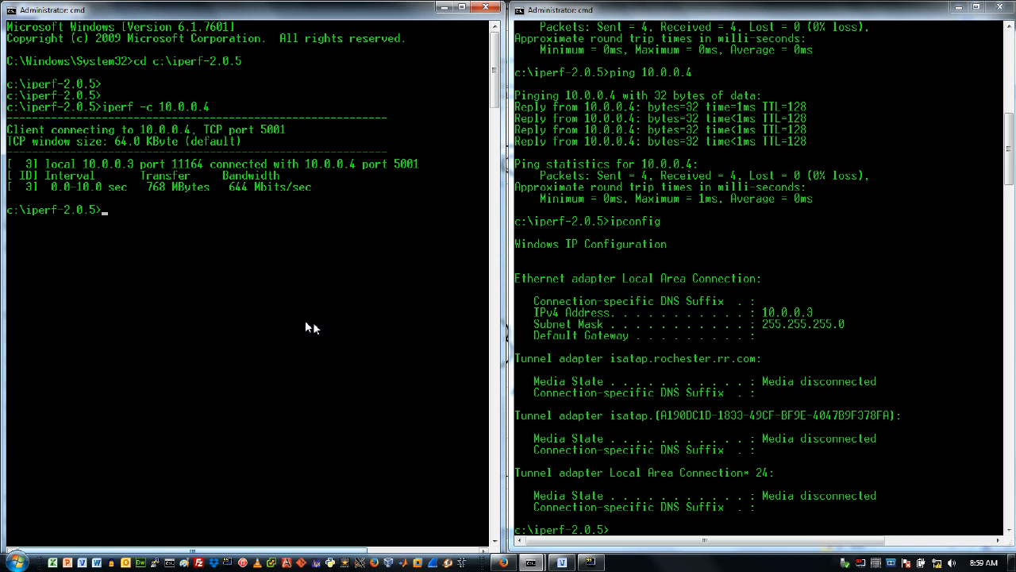
mouse_move(63, 200)
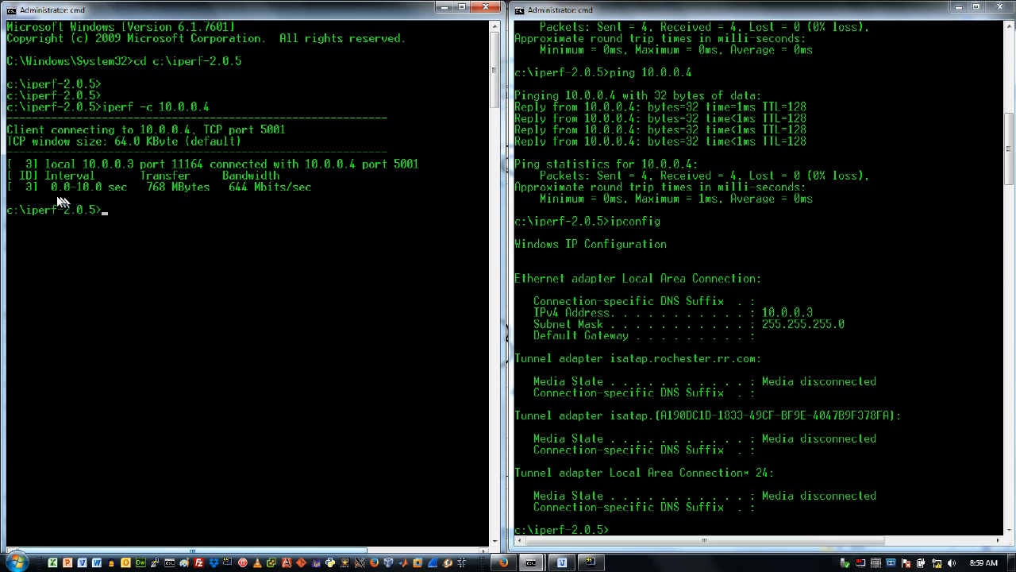
mouse_move(146, 200)
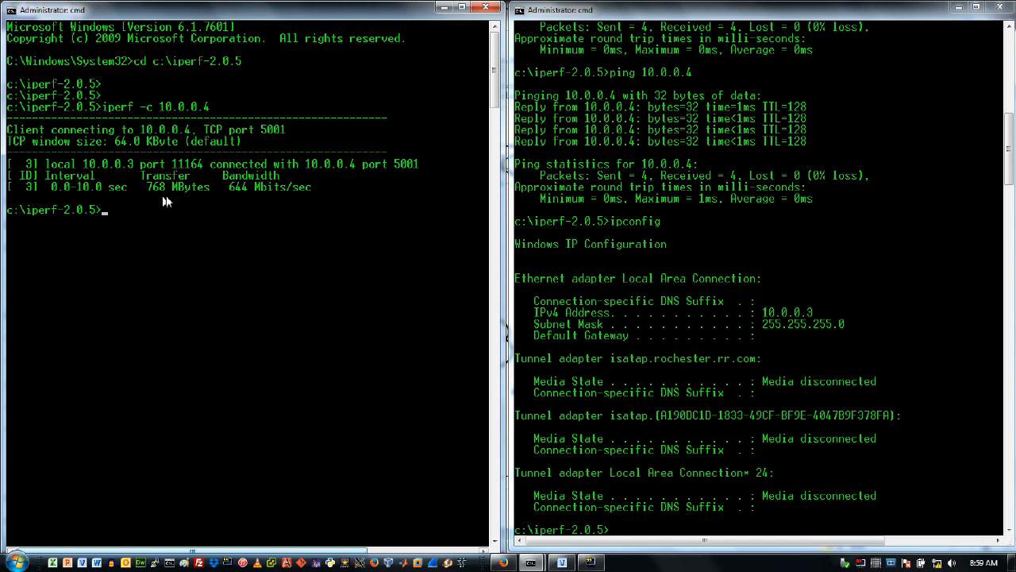
mouse_move(241, 200)
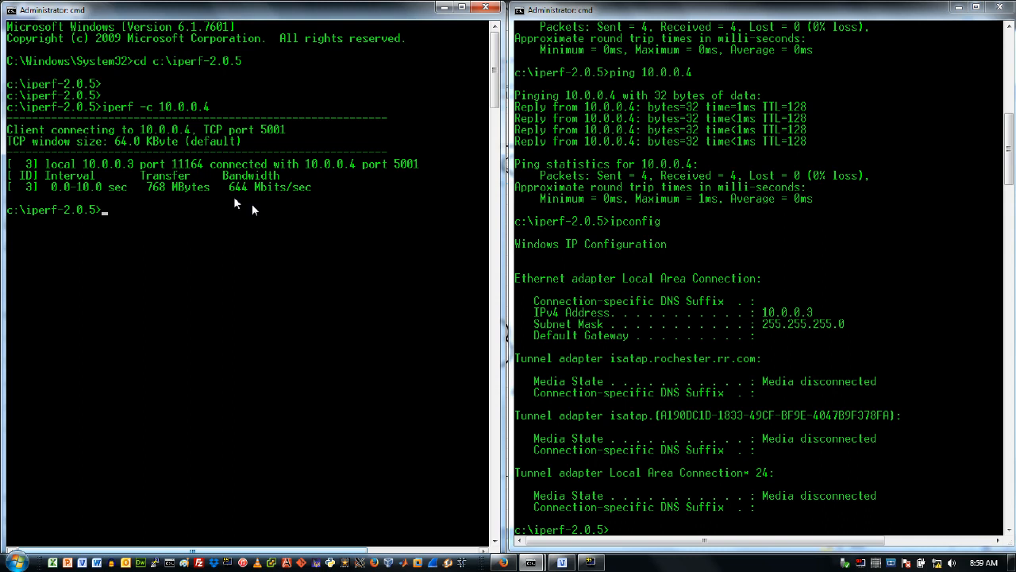
mouse_move(251, 247)
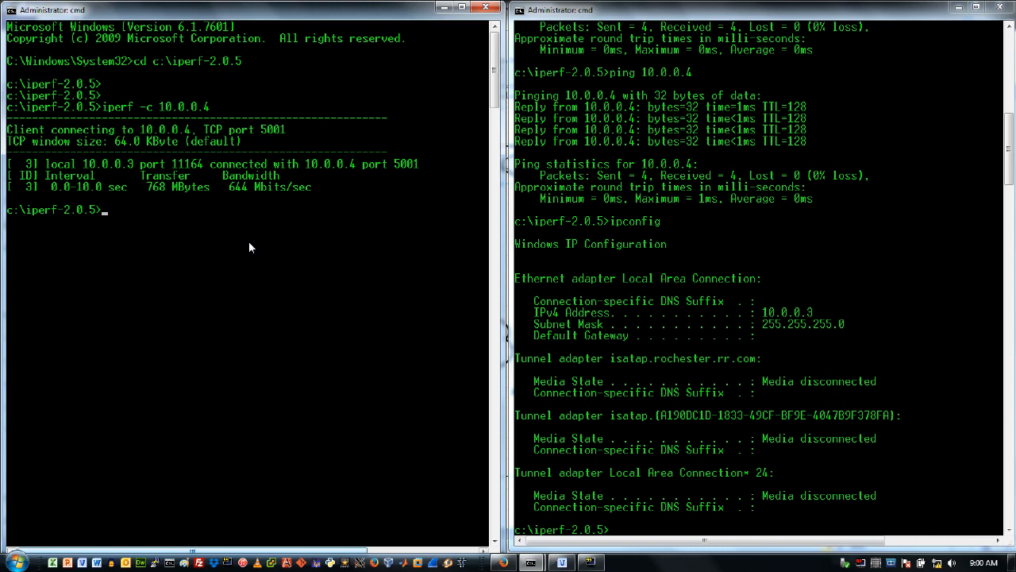
Rerun the TCP test with 'iperf -c 10.0.0.4 -w 8000' for a smaller TCP window.
text(iperf -c 10.0.0.4)
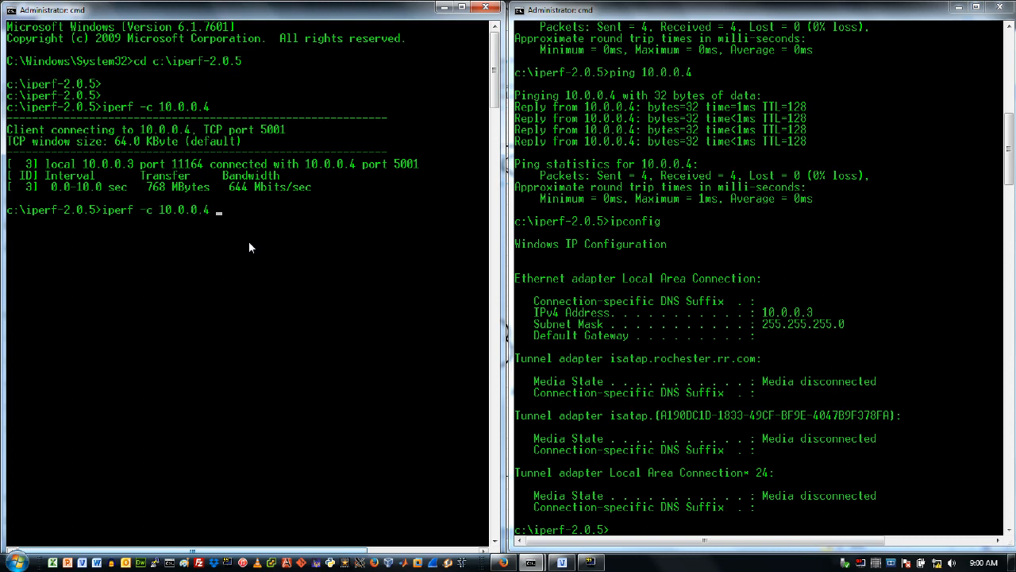
text(-w)
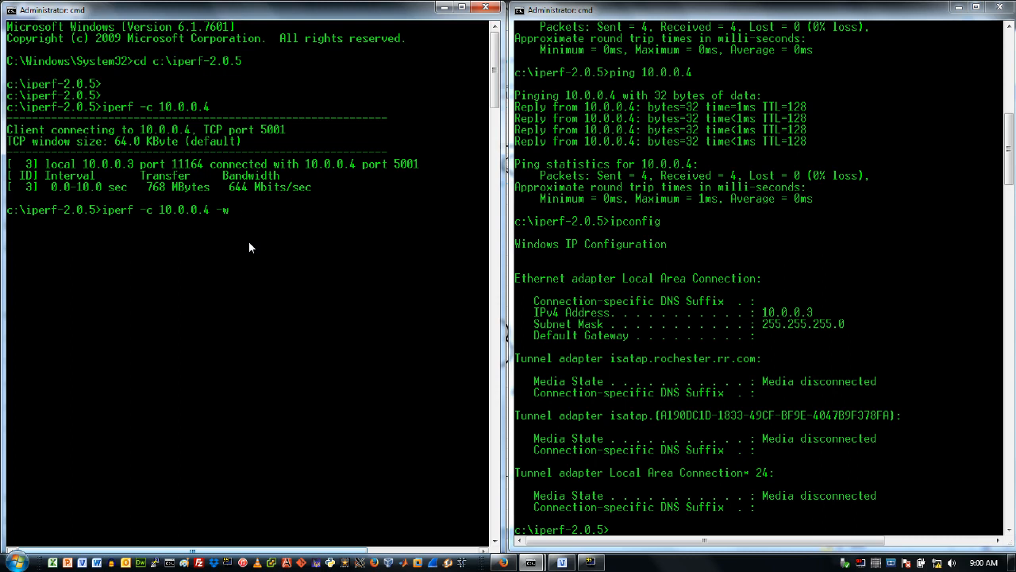
text(7)
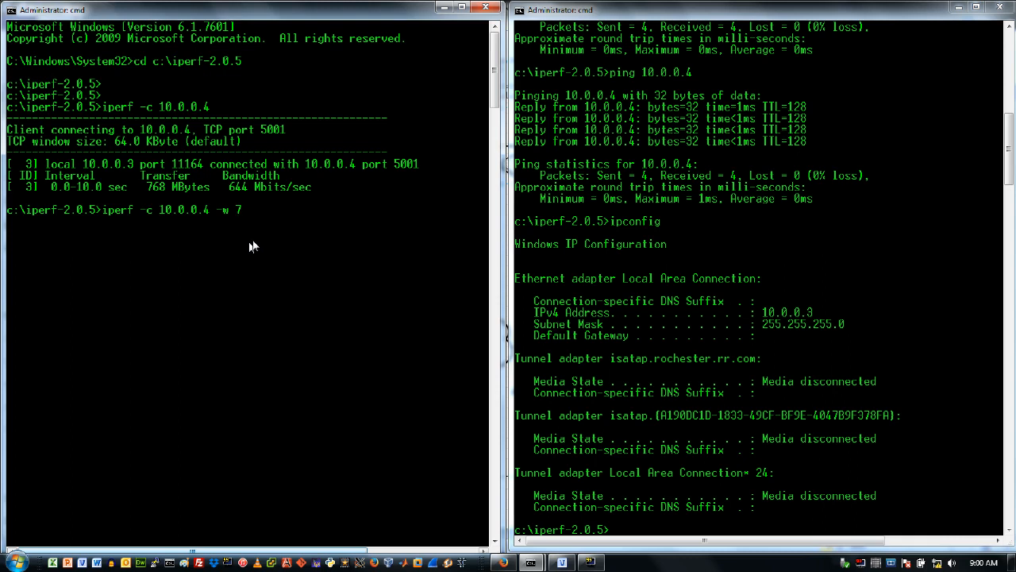
text(000)
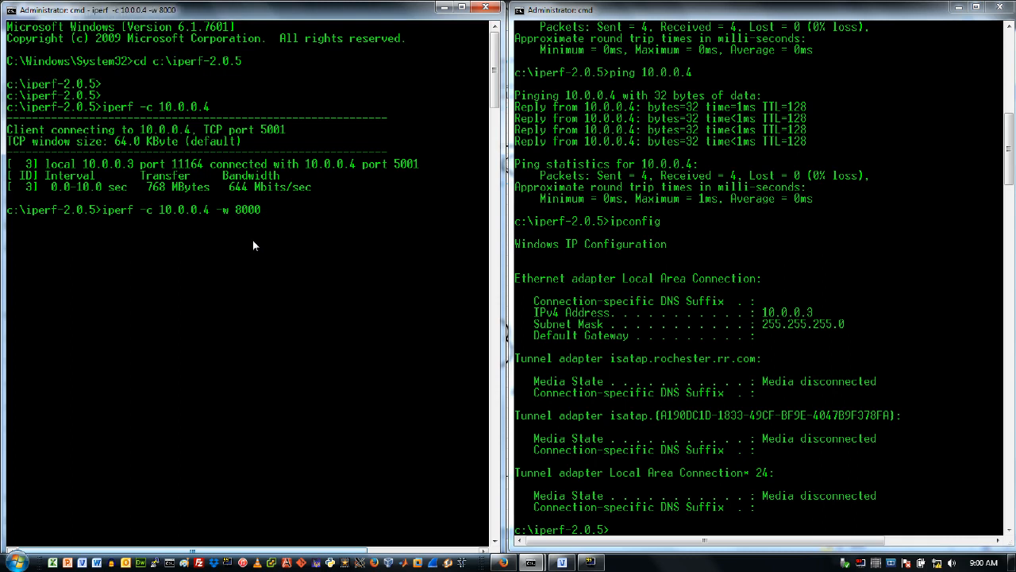
key(enter)
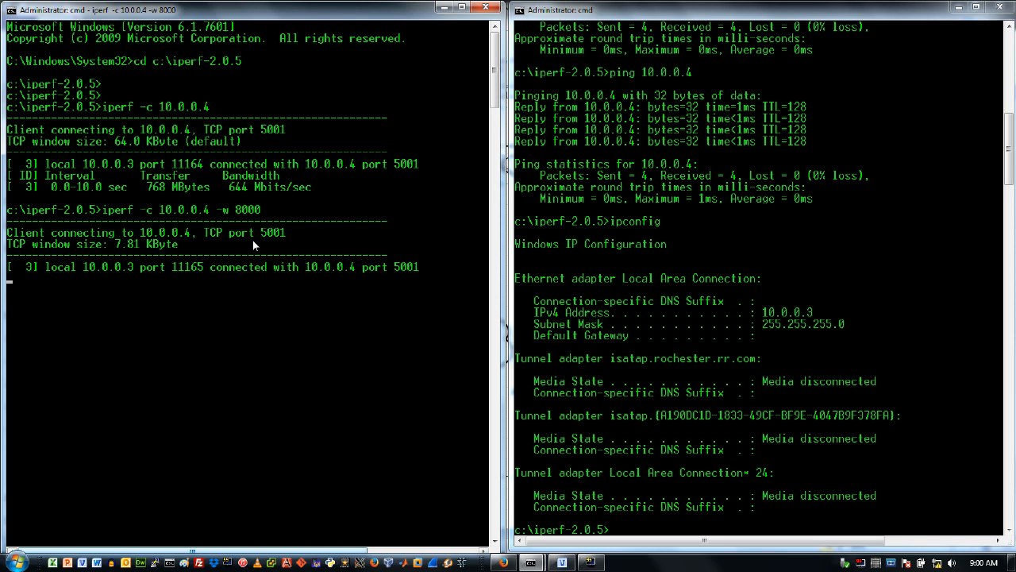
mouse_move(257, 245)
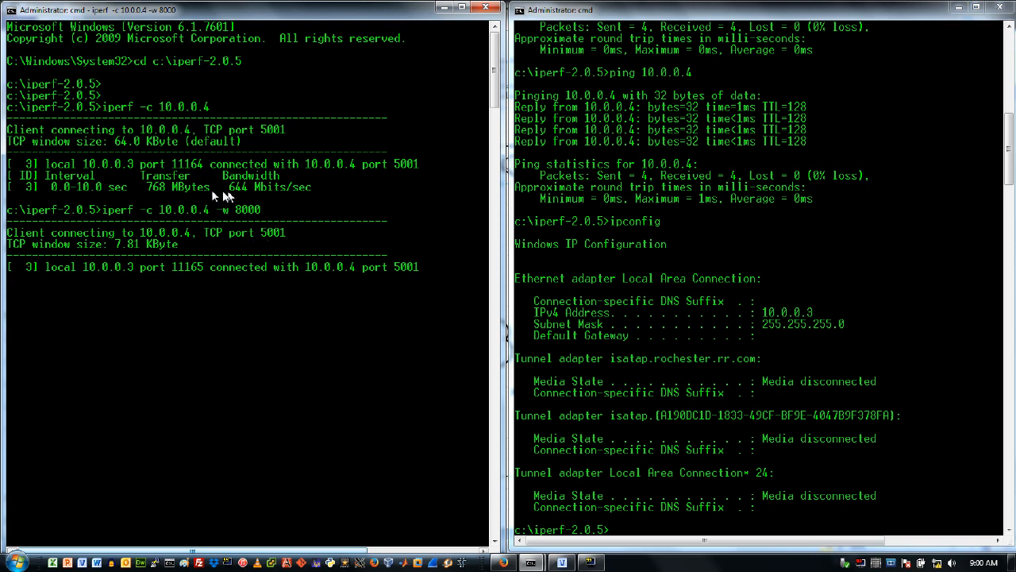
mouse_move(367, 351)
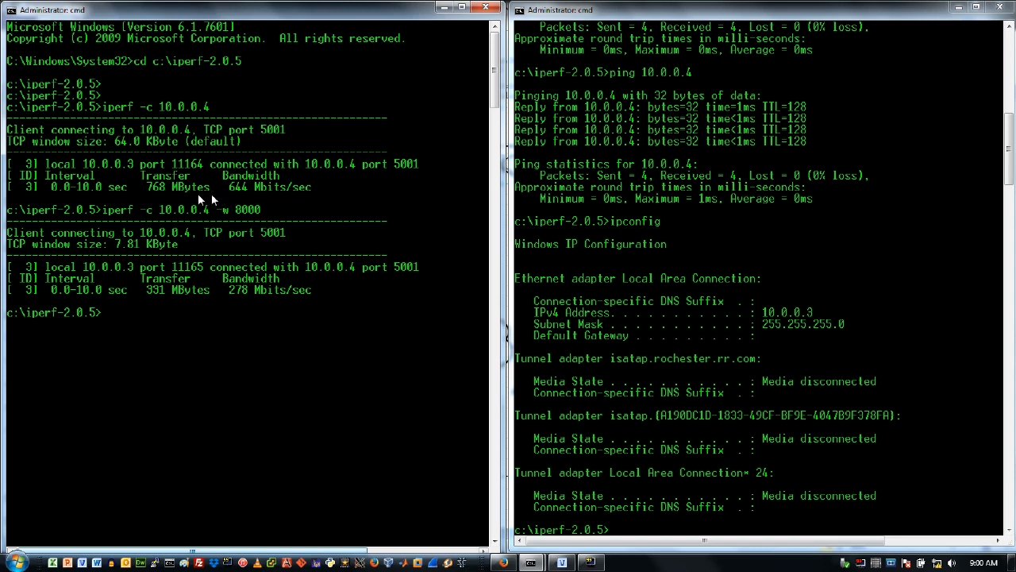
mouse_move(251, 206)
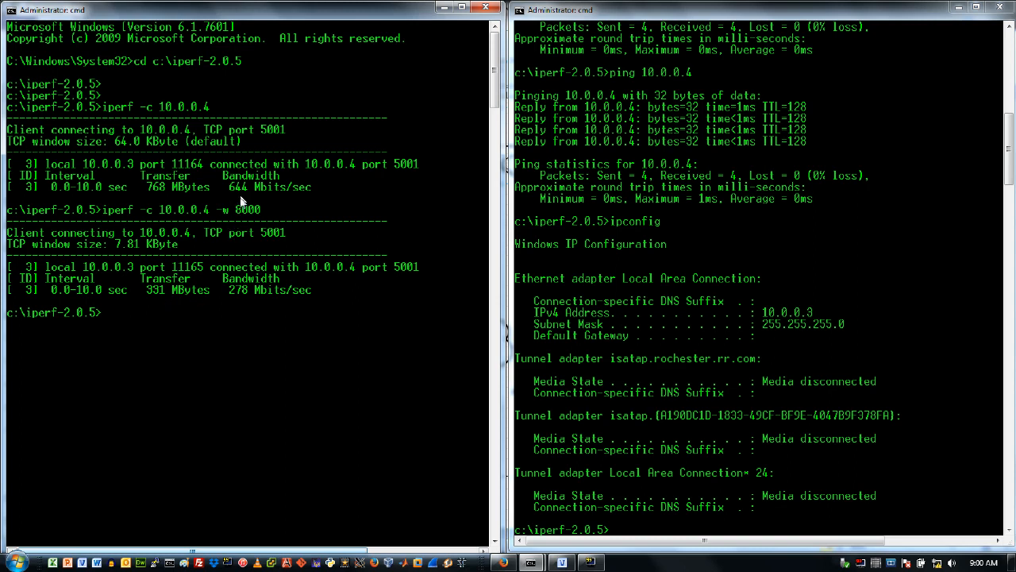
mouse_move(241, 318)
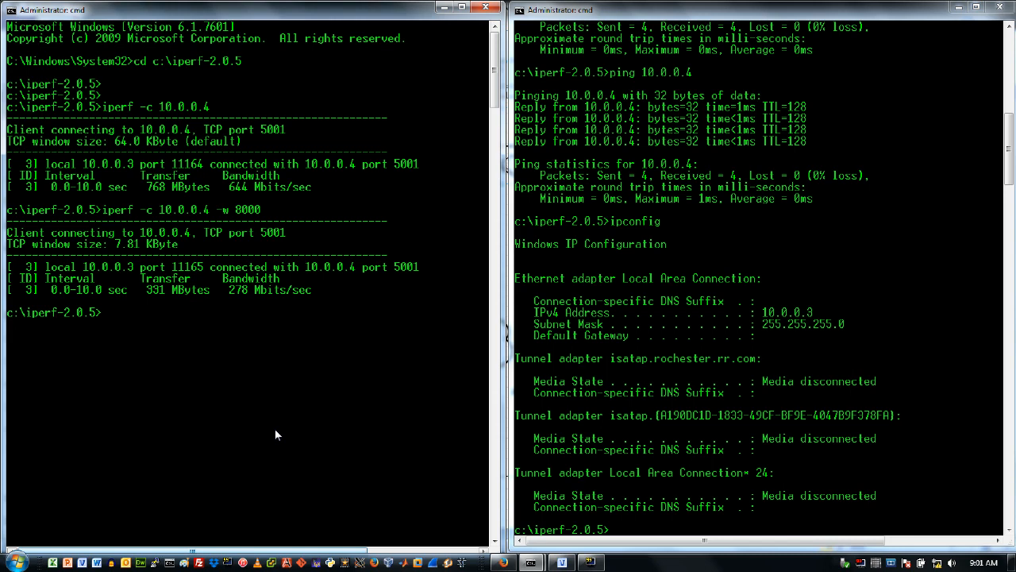
mouse_move(278, 432)
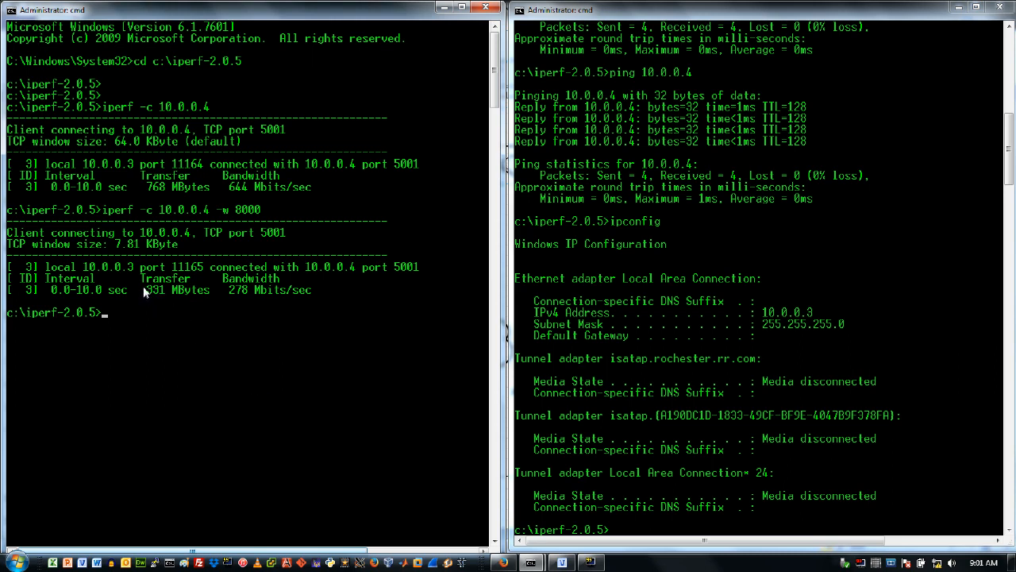
mouse_move(355, 381)
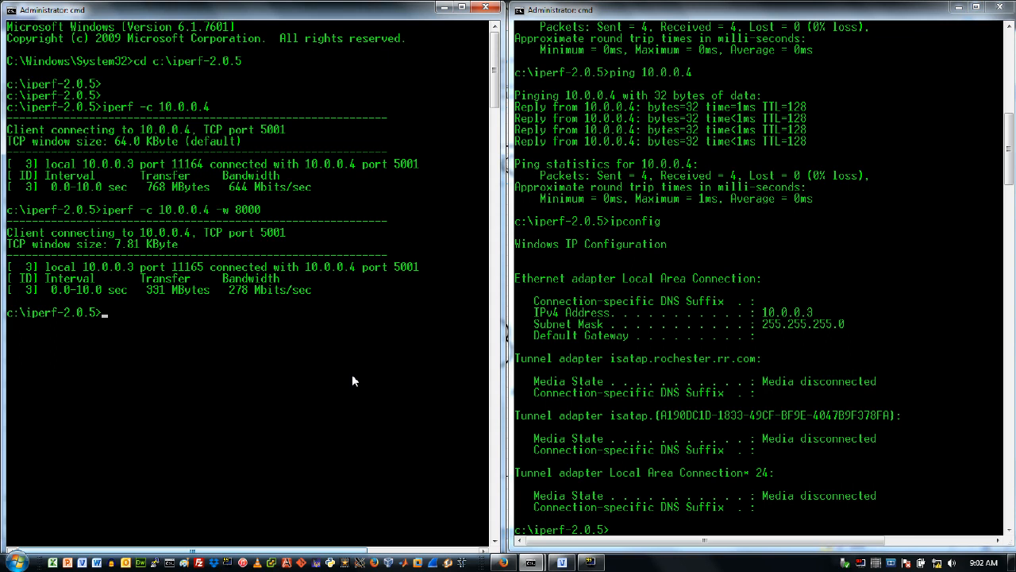
Recall the last command and change it to 'iperf -c 10.0.0.4 -u' to run a UDP test.
text(iperf -c 10.0.0.4 -w 8000)
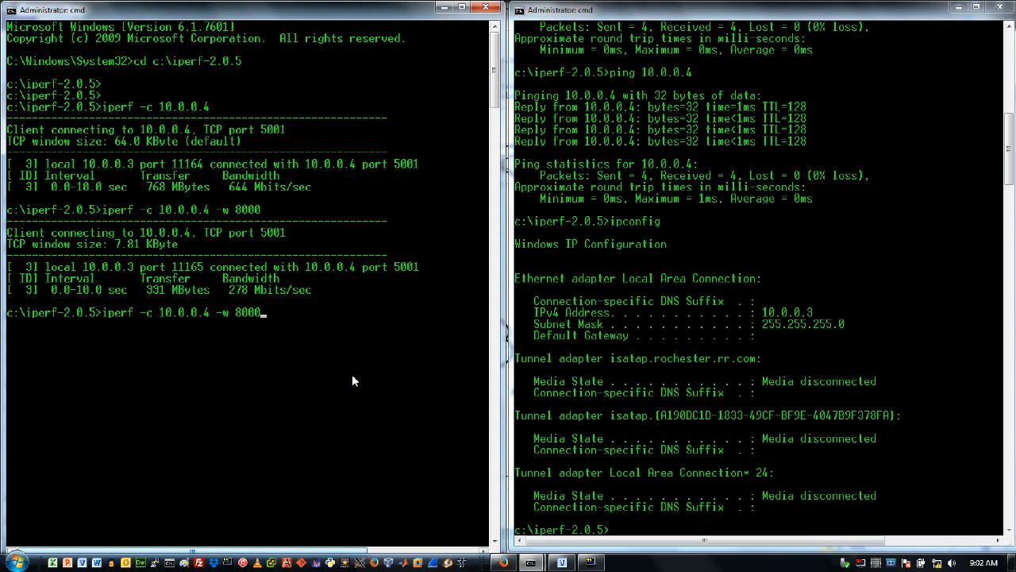
key(BackSpace)
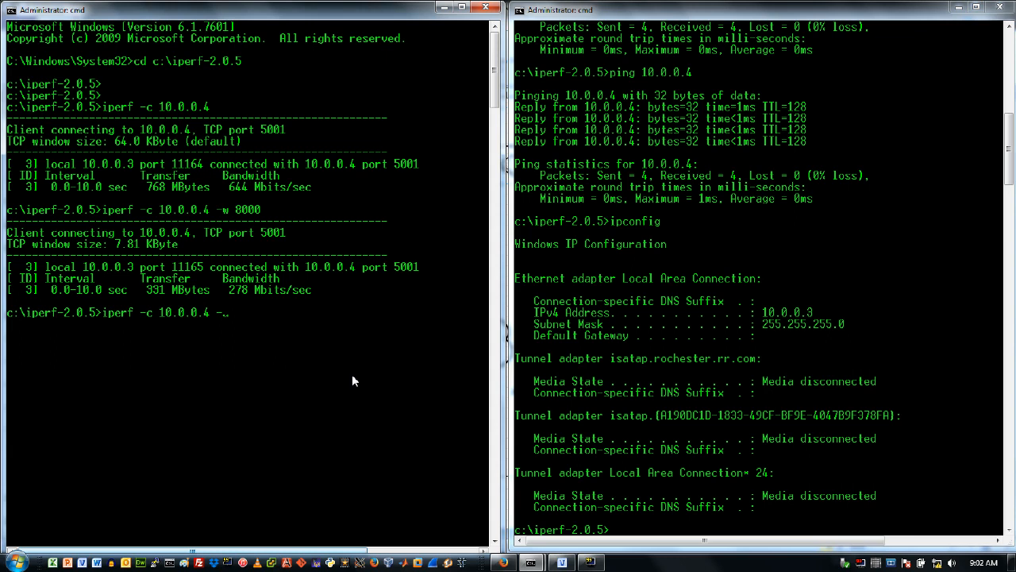
text(u)
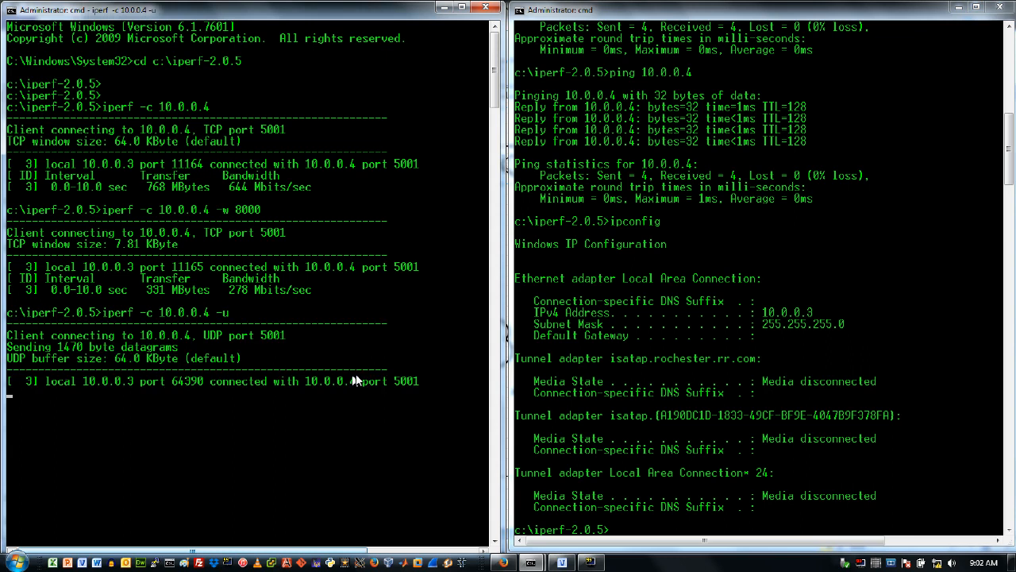
mouse_move(484, 300)
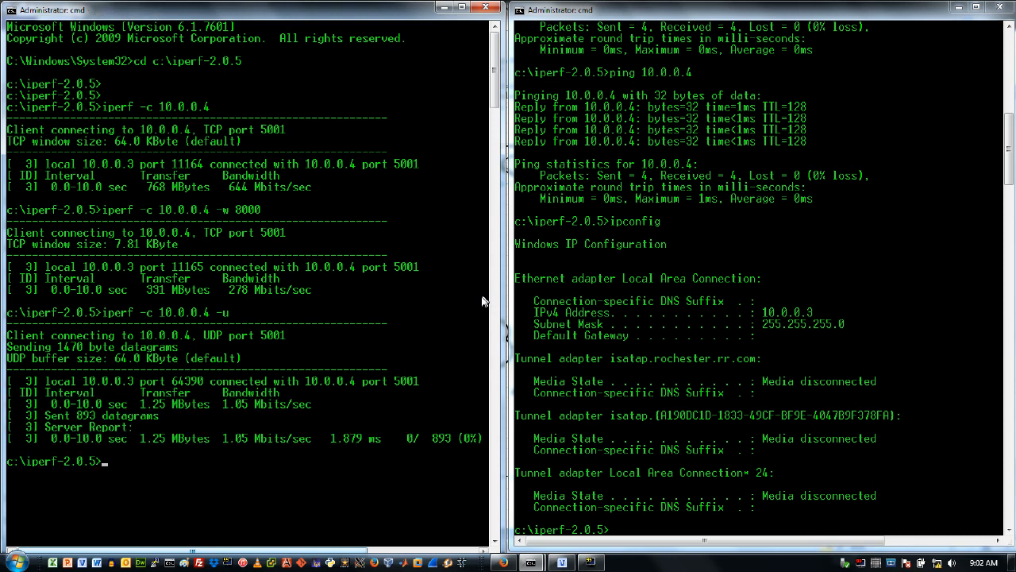
mouse_move(223, 507)
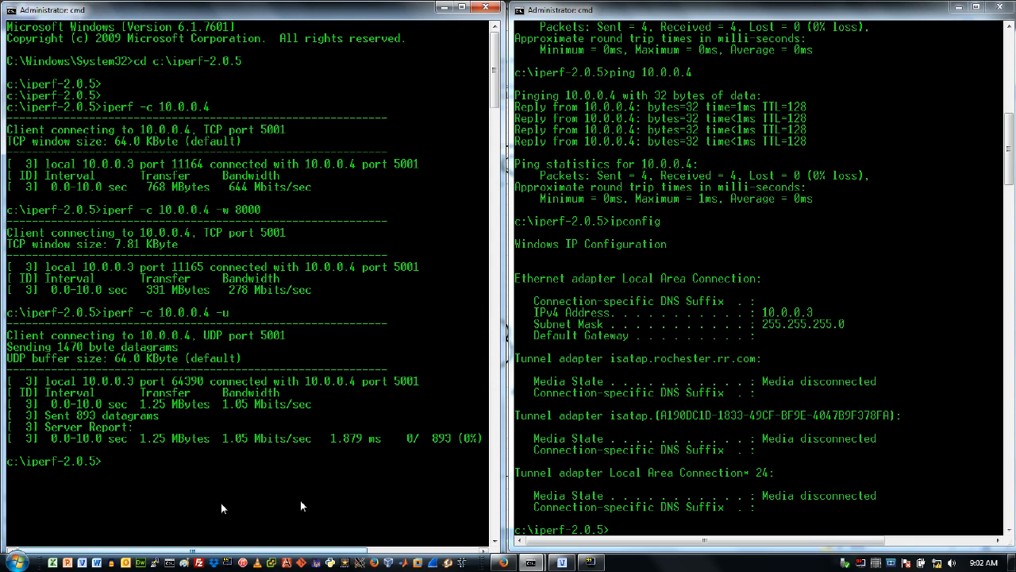
mouse_move(159, 454)
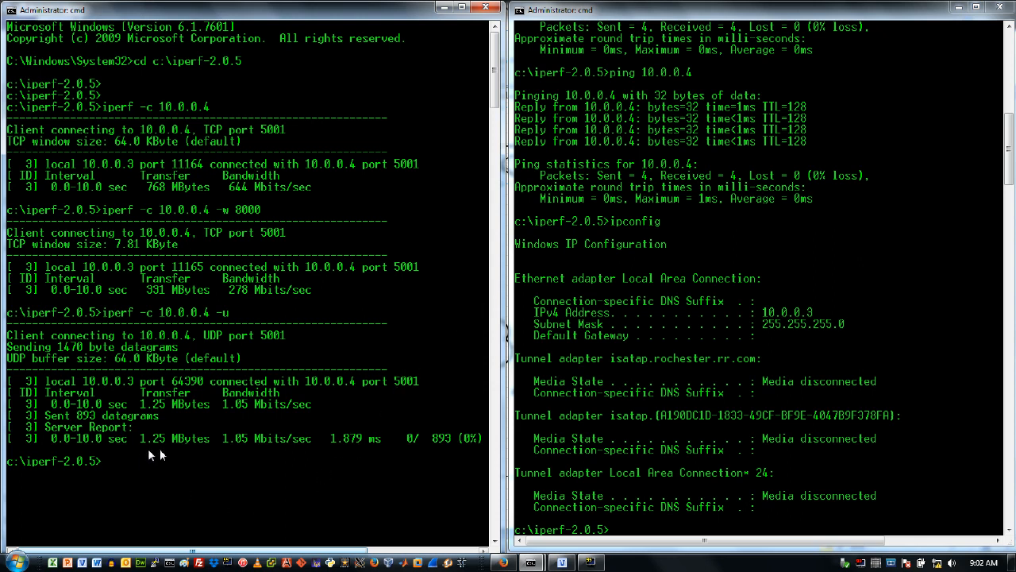
mouse_move(157, 455)
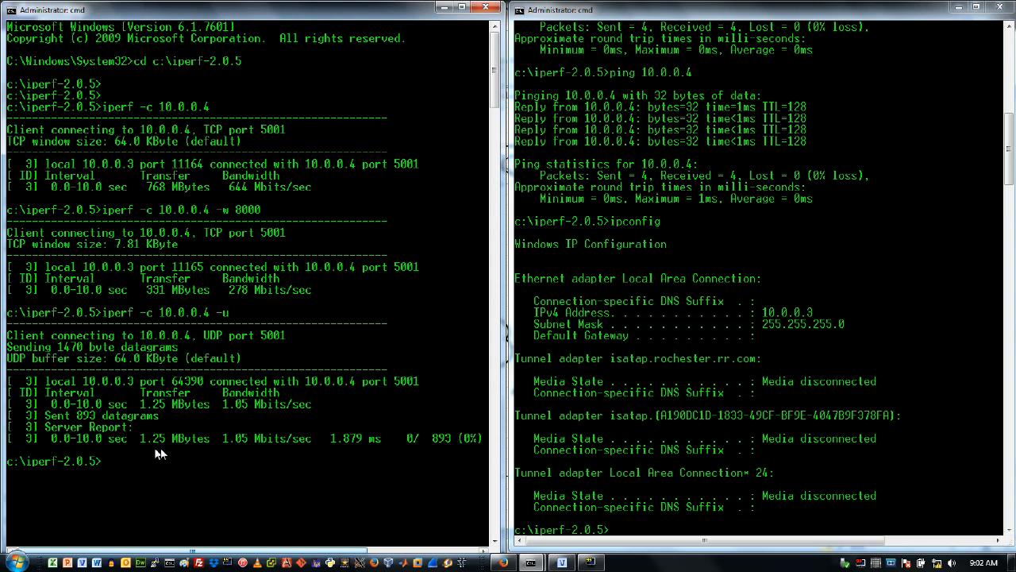
mouse_move(245, 456)
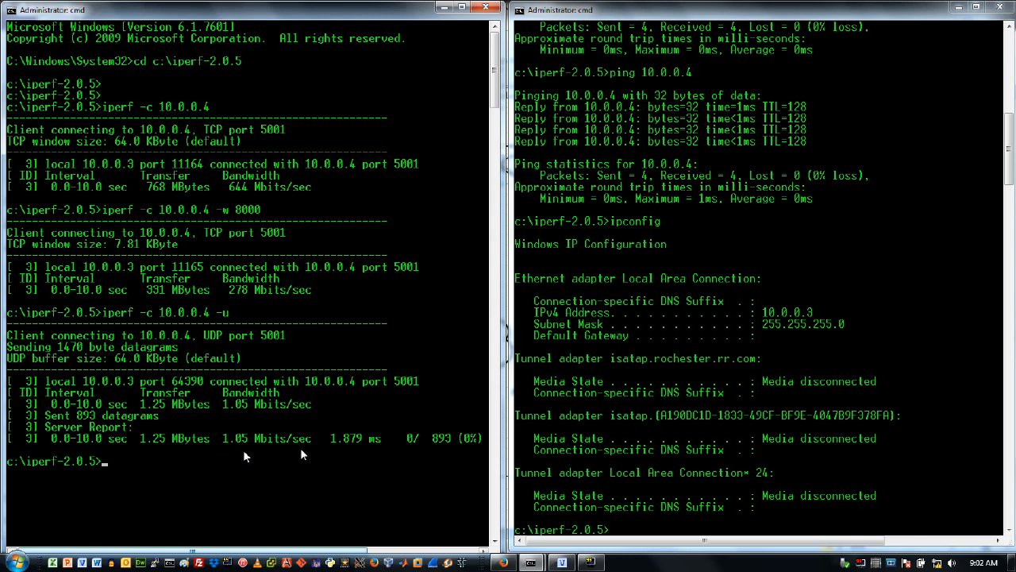
mouse_move(346, 444)
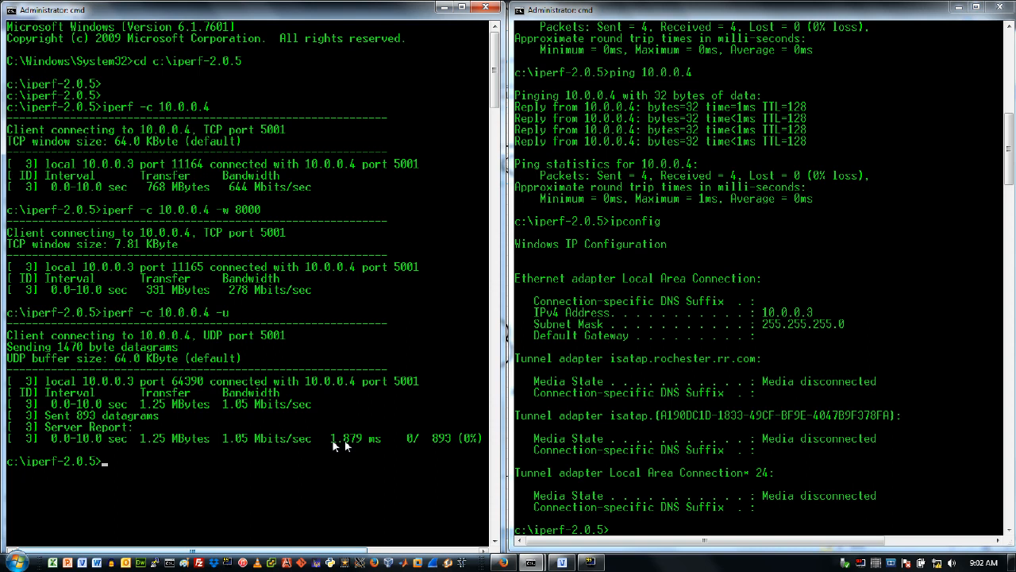
mouse_move(334, 467)
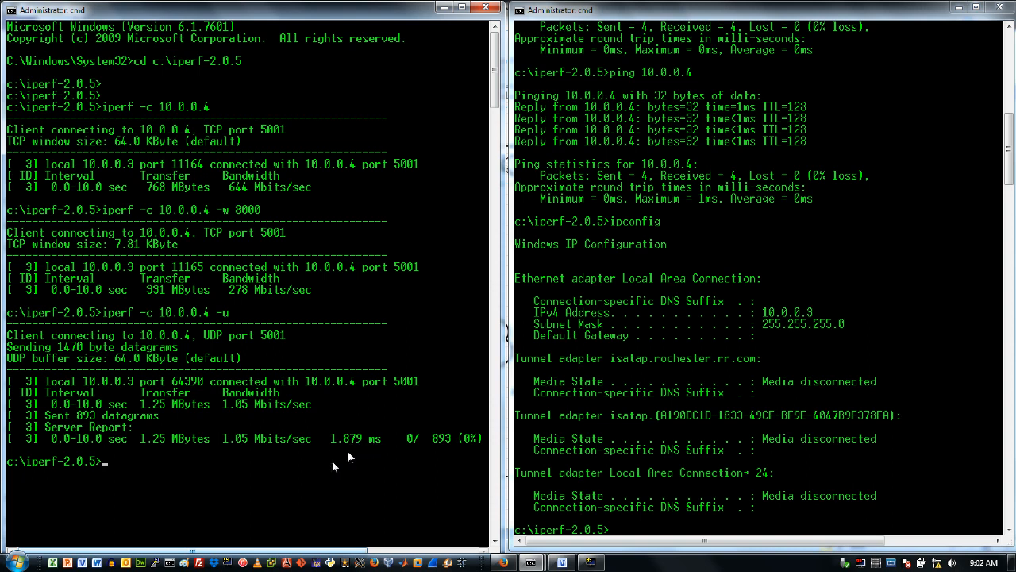
mouse_move(159, 531)
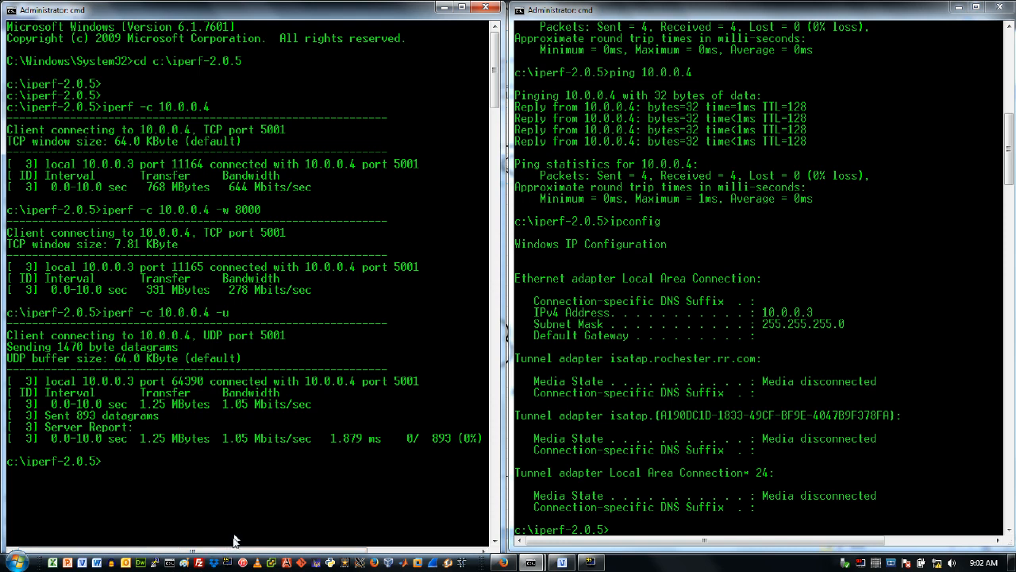
mouse_move(494, 327)
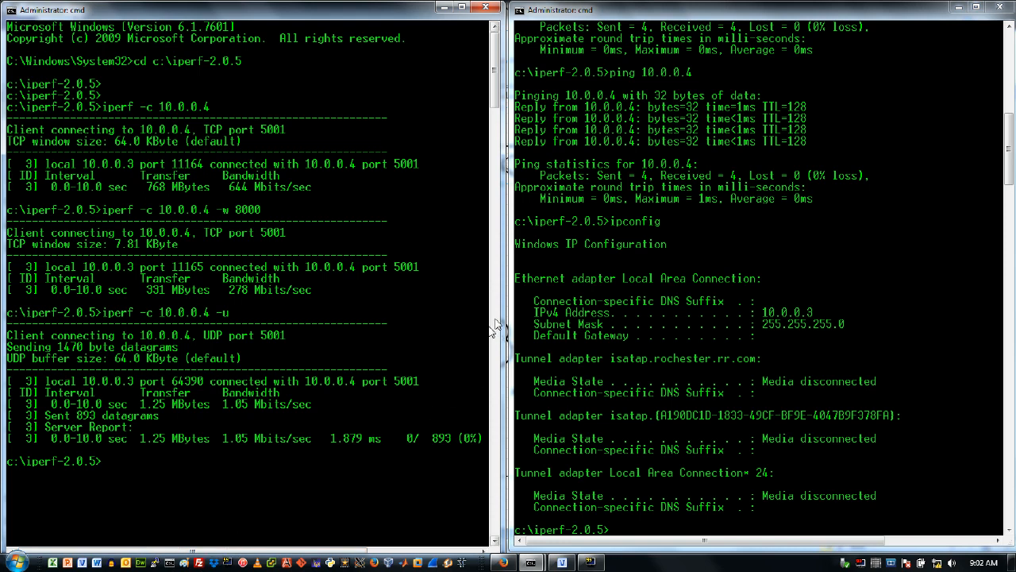